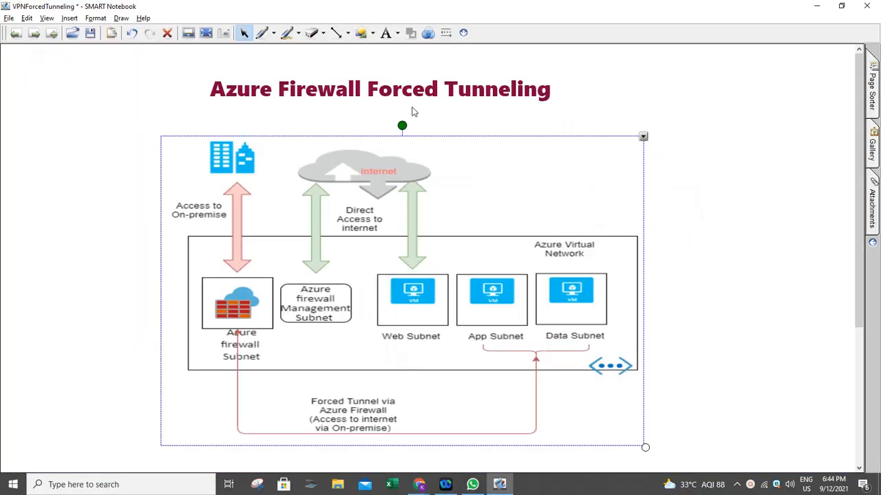
mouse_move(339, 231)
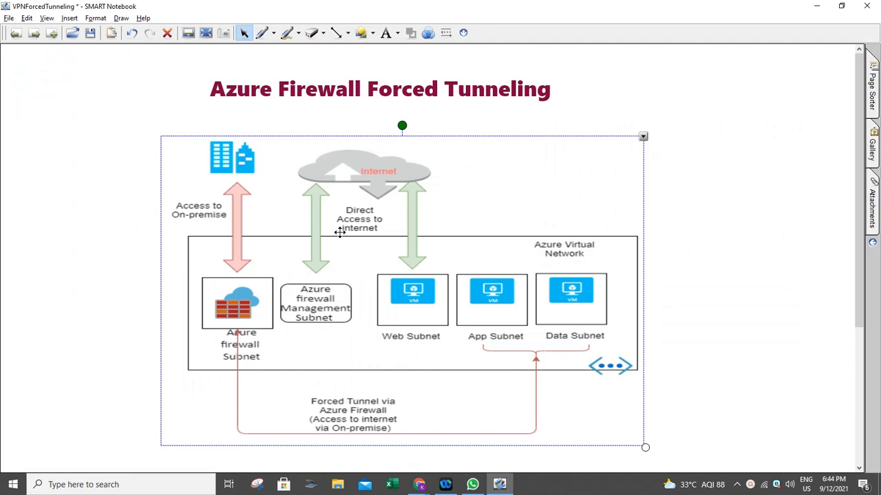
mouse_move(220, 277)
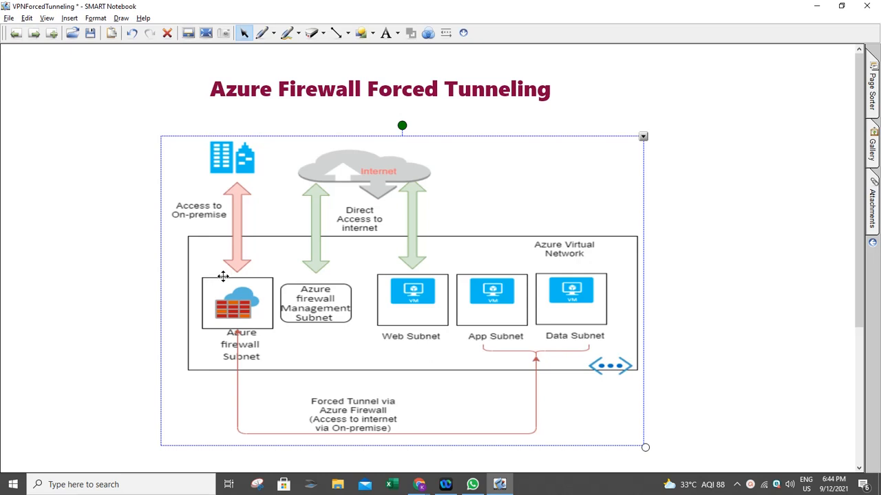
mouse_move(229, 380)
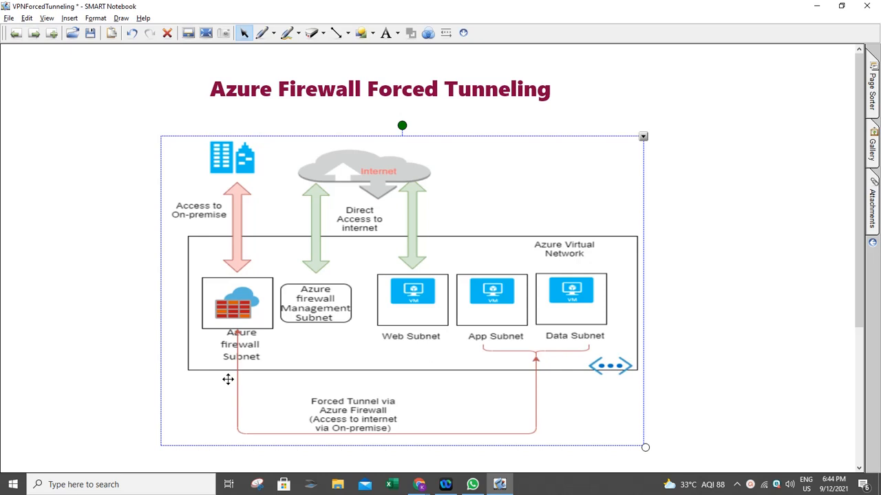
mouse_move(223, 374)
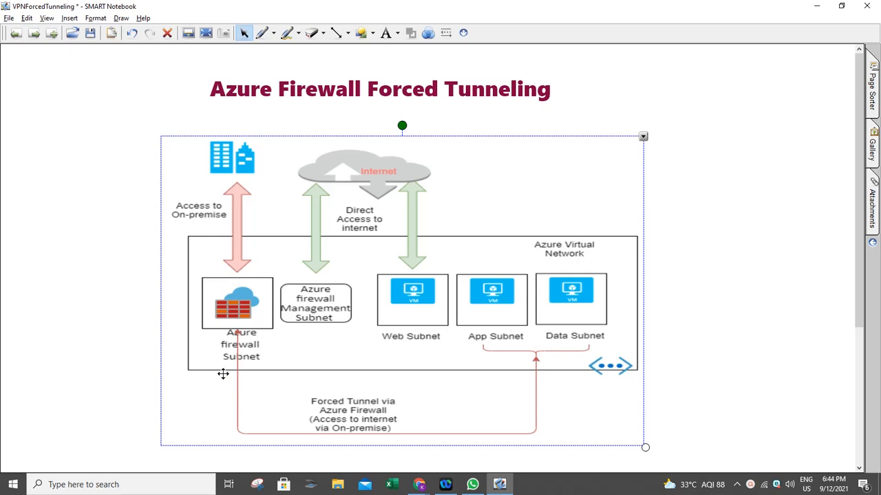
mouse_move(219, 352)
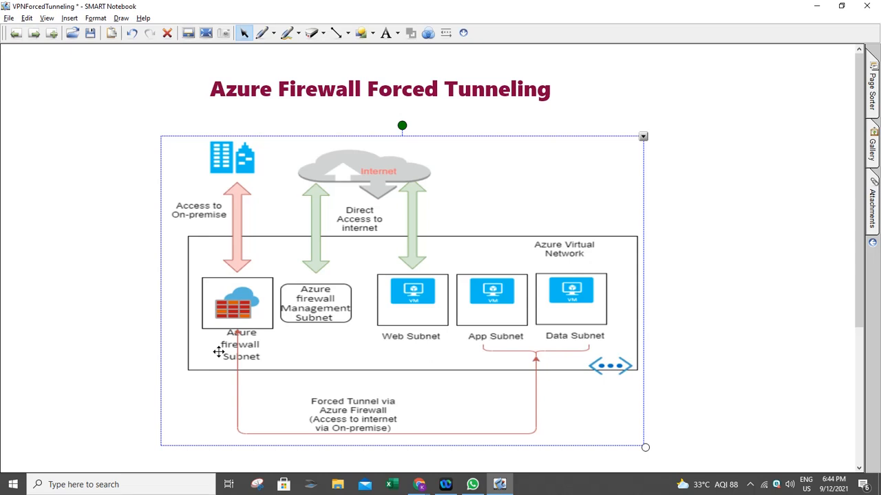
mouse_move(137, 337)
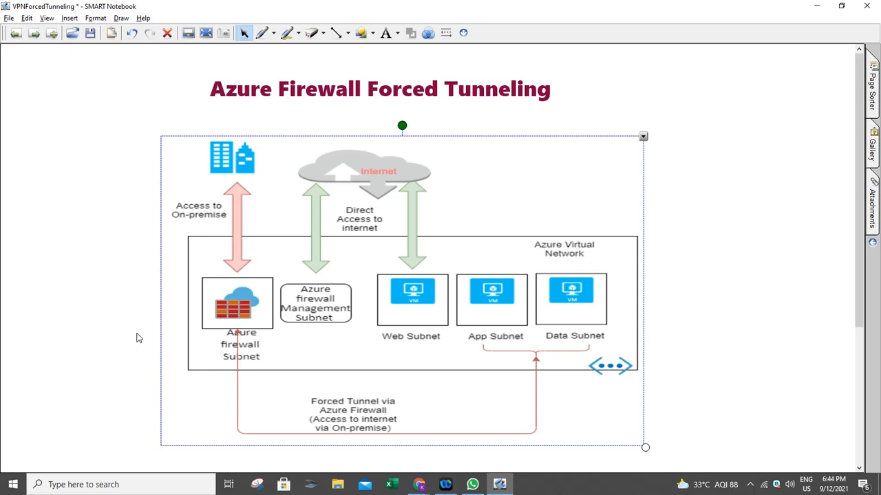
mouse_move(19, 255)
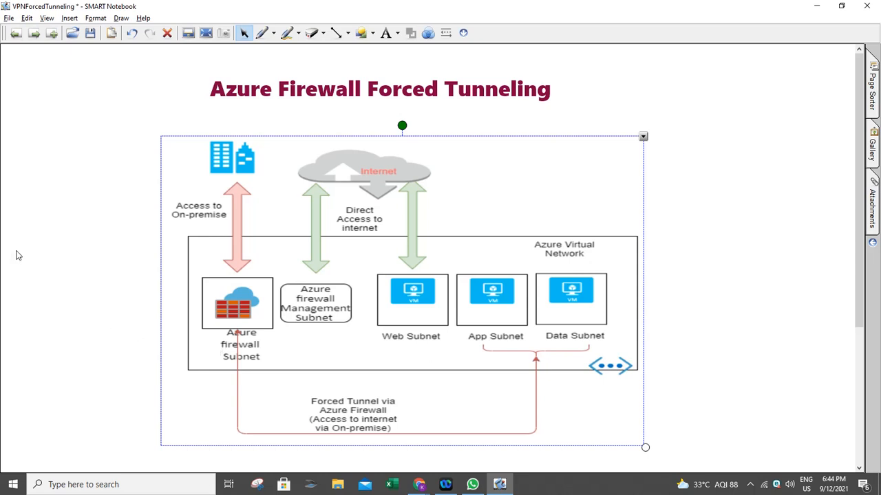
mouse_move(278, 311)
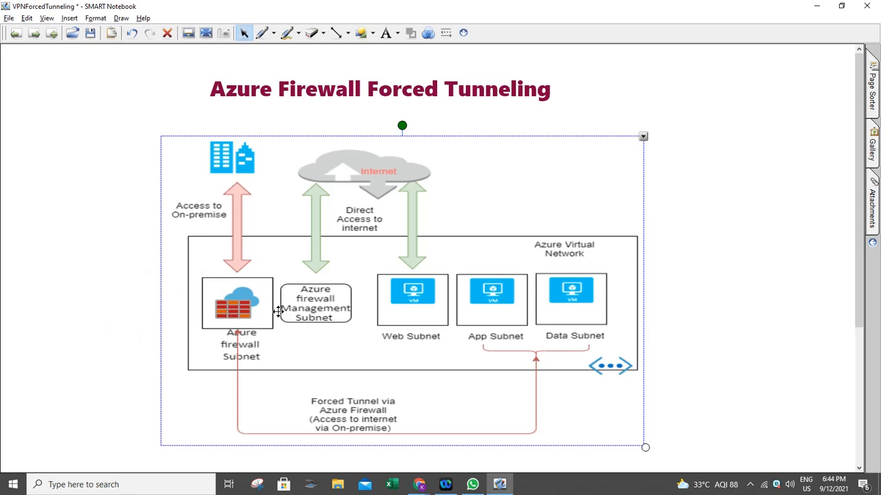
mouse_move(269, 242)
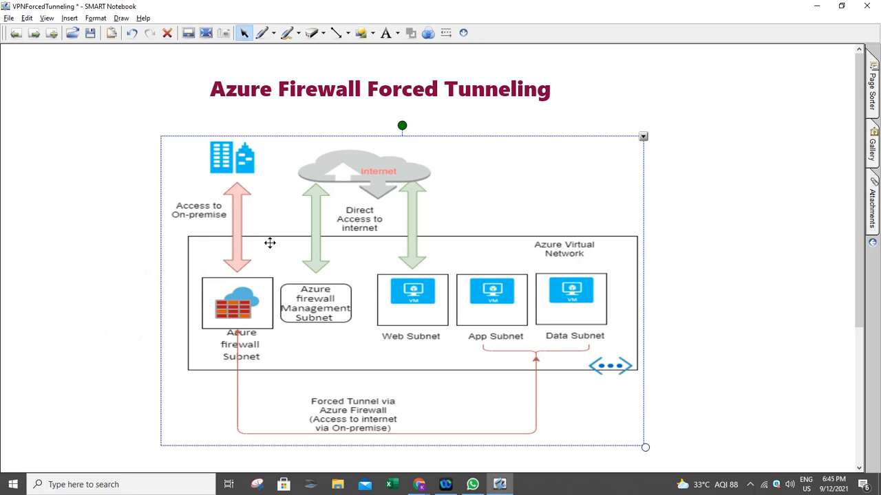
- Advance to the 'Configuring Azure Firewall Forced Tunneling' page showing Firewall Manager settings
click(38, 33)
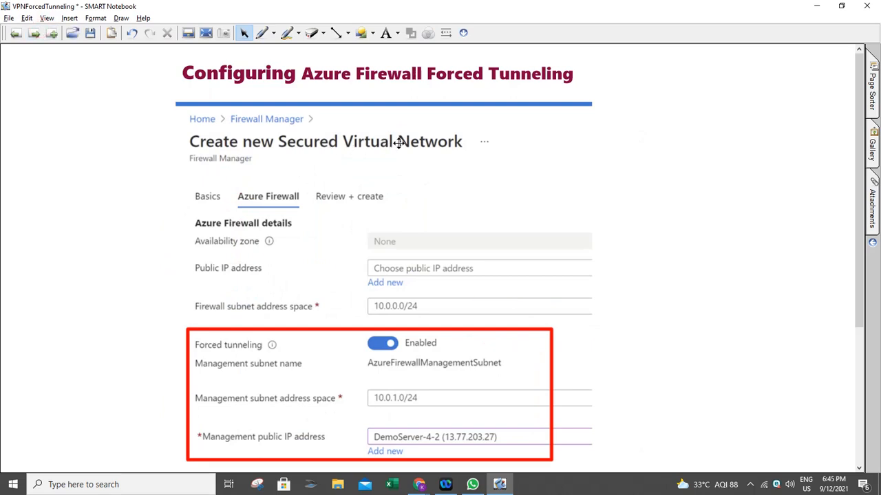
mouse_move(312, 358)
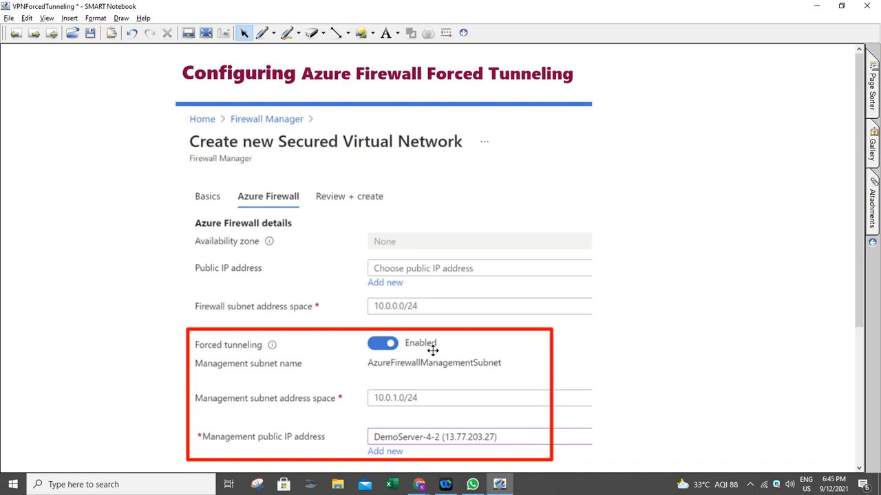
mouse_move(333, 320)
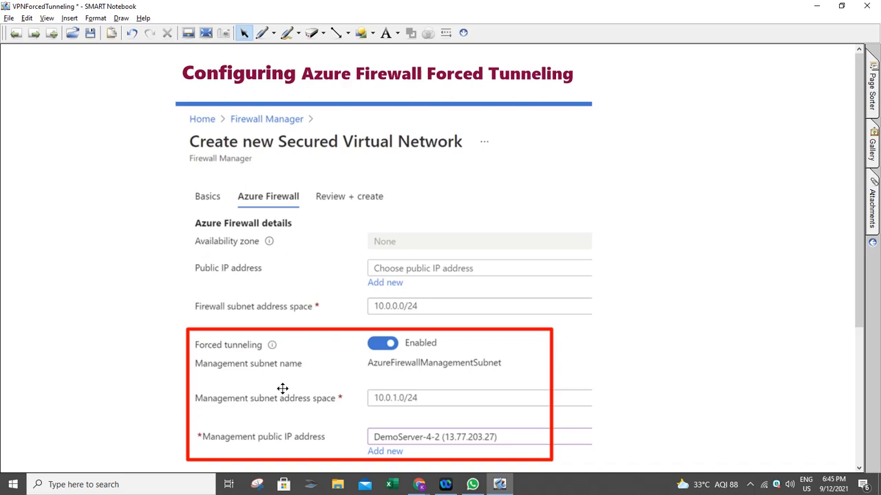
mouse_move(402, 400)
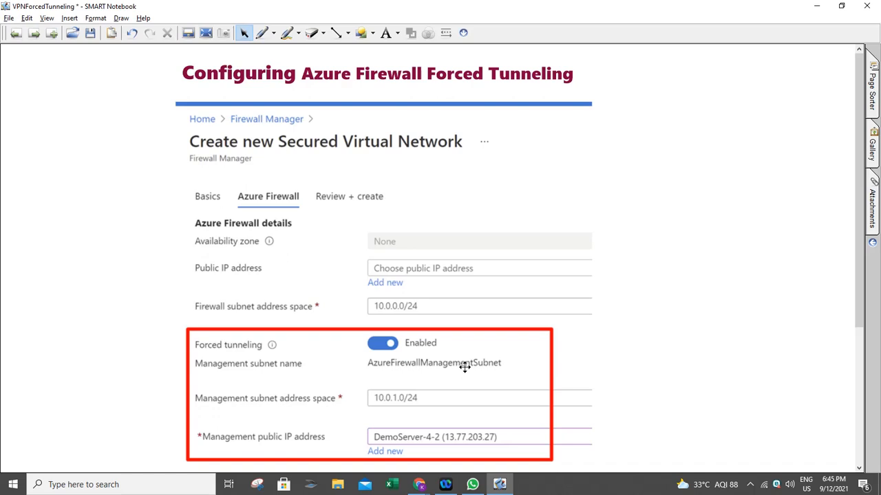
mouse_move(443, 364)
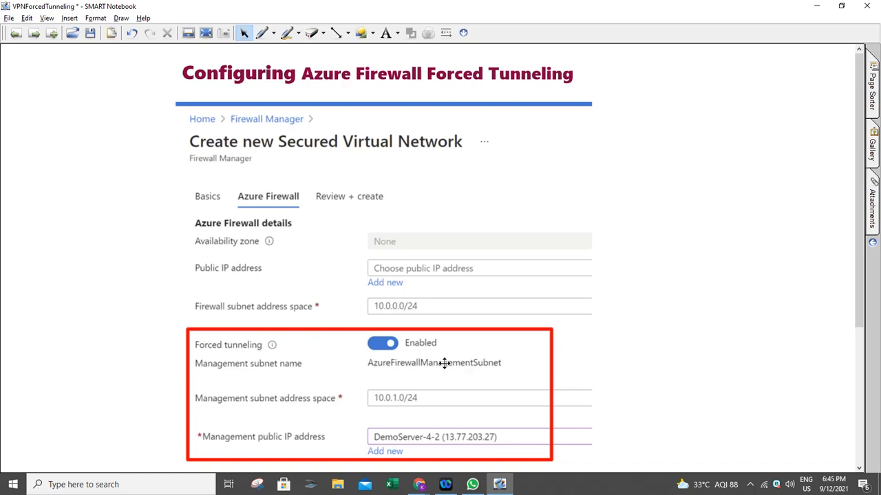
mouse_move(358, 398)
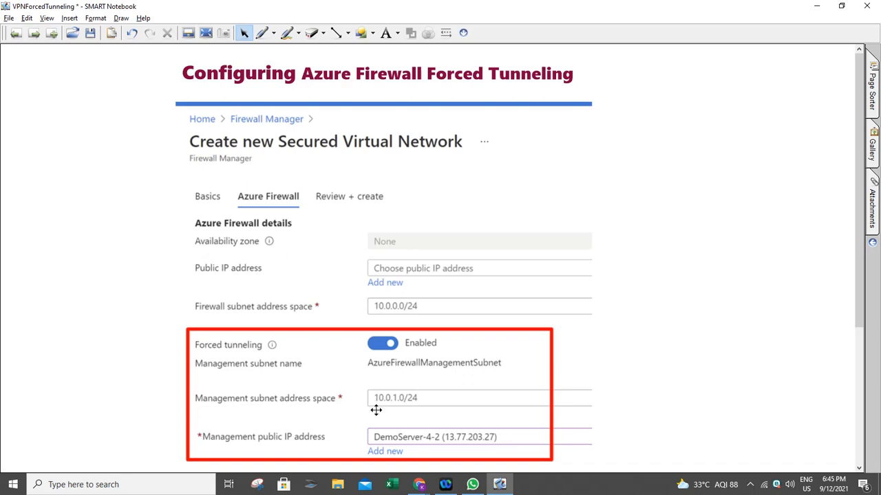
mouse_move(418, 402)
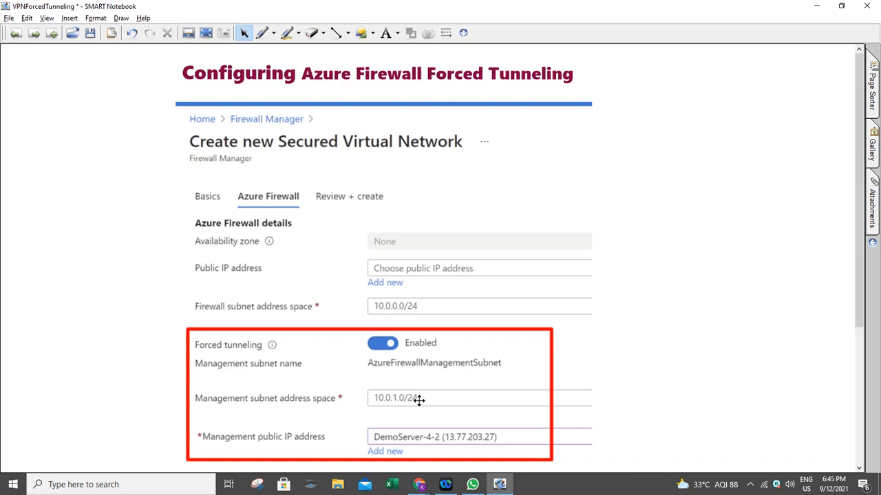